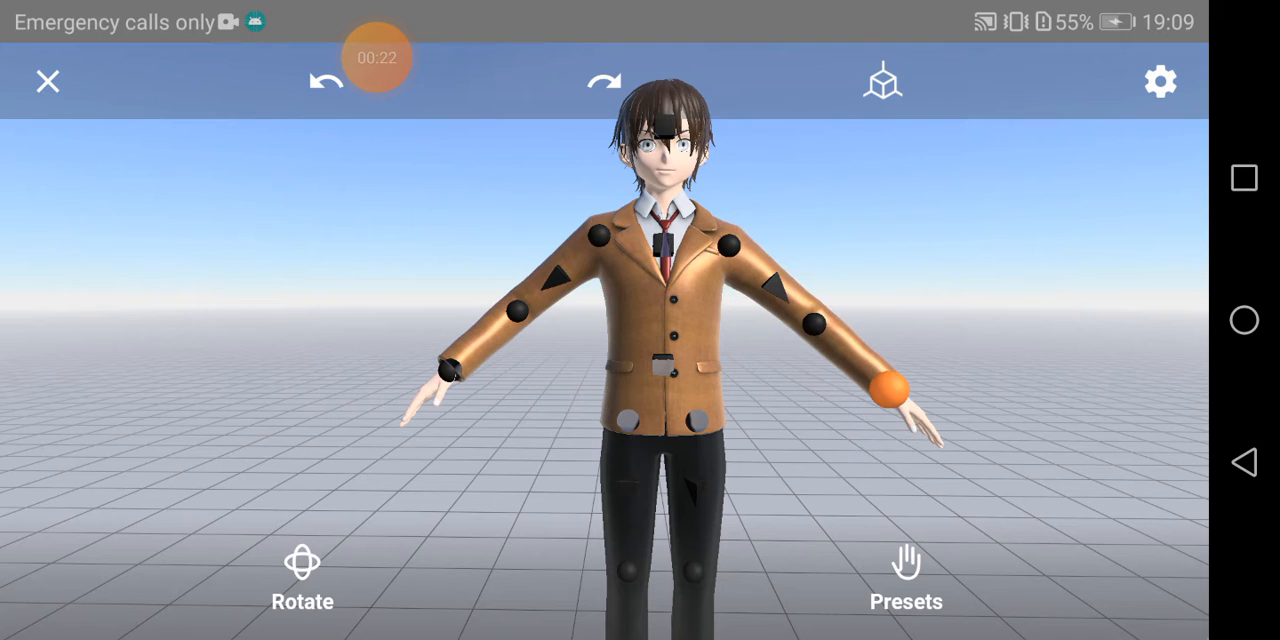
# - Rotate the standing schoolboy so he tips over and lies horizontally
pyautogui.moveTo(888, 392); pyautogui.dragTo(460, 320)
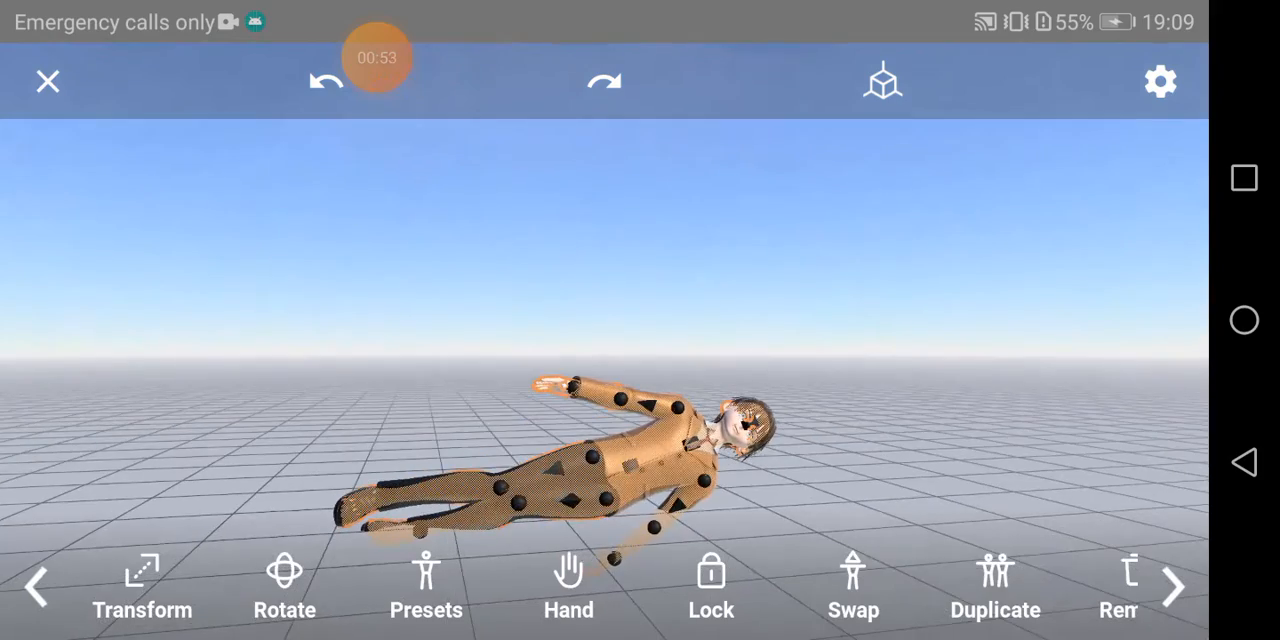
# - Lay the schoolboy flat on the floor, fully horizontal on his side
pyautogui.click(284, 584)
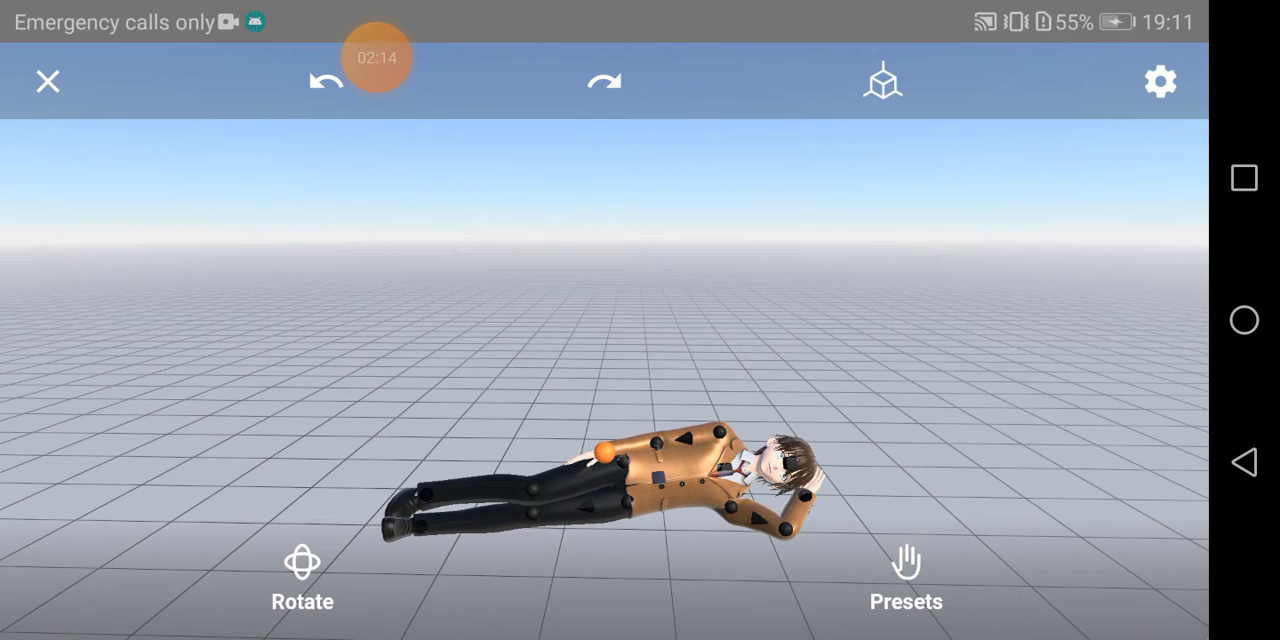
# - Stand the schoolboy upright, duplicate him and swap the copy to a female model
pyautogui.click(376, 56)
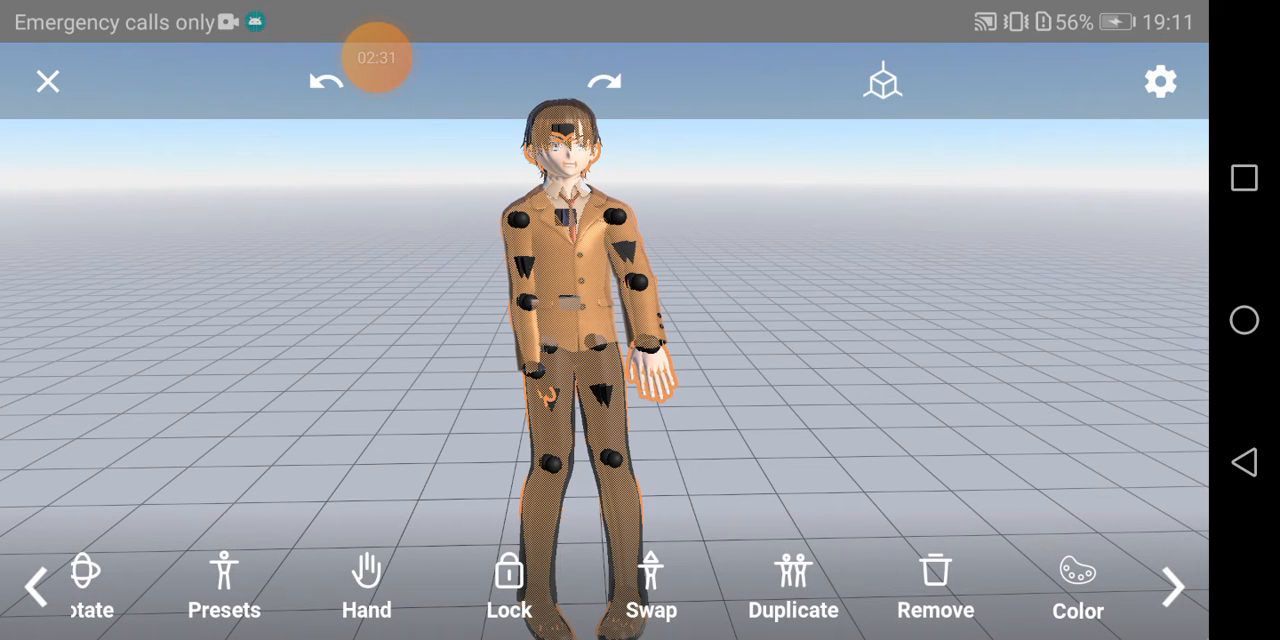
pyautogui.click(792, 584)
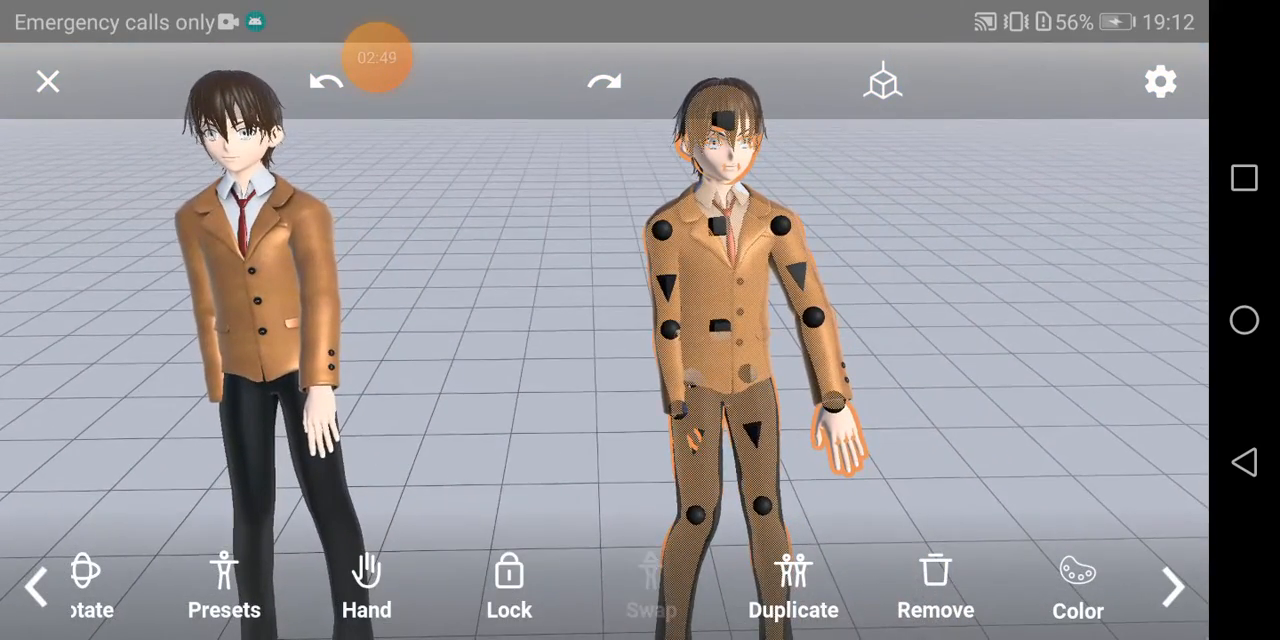
pyautogui.click(224, 584)
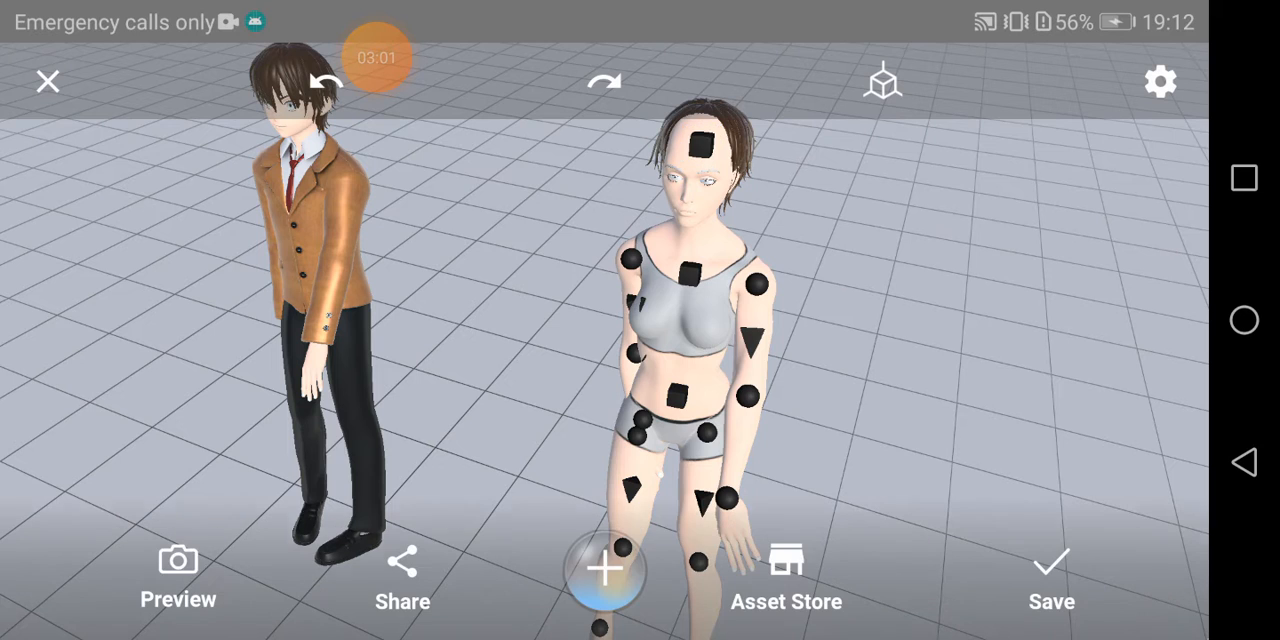
# - Give the woman a long shoulder-length hairstyle from the Style strip
pyautogui.click(700, 152)
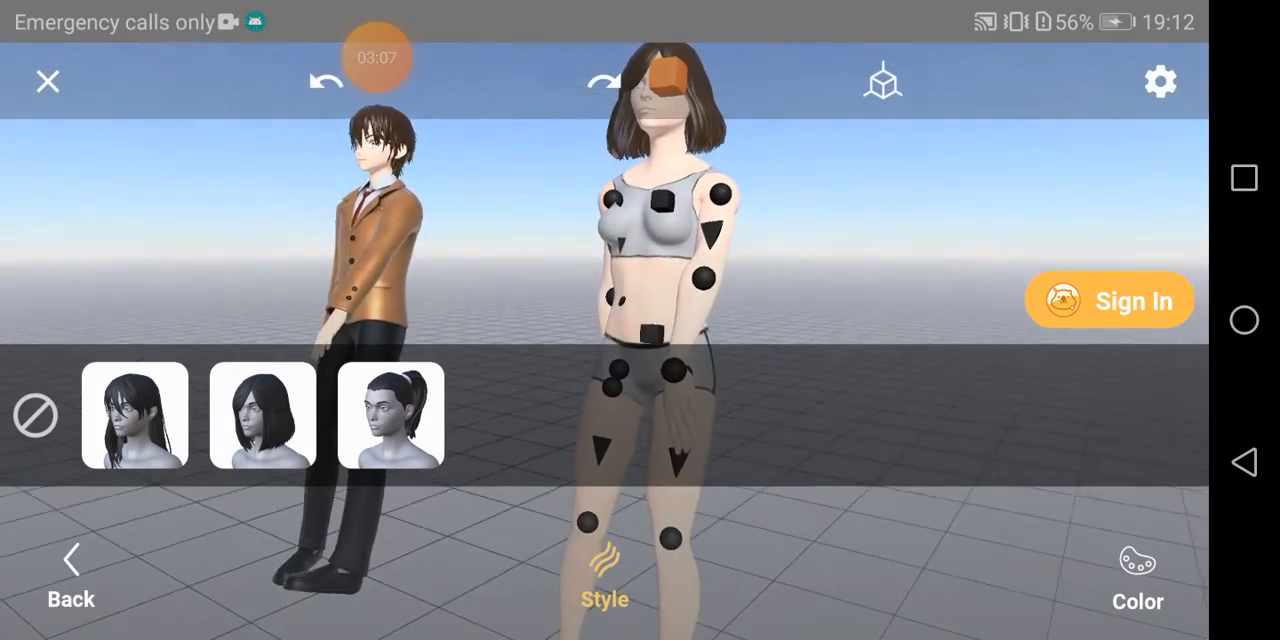
pyautogui.click(1136, 576)
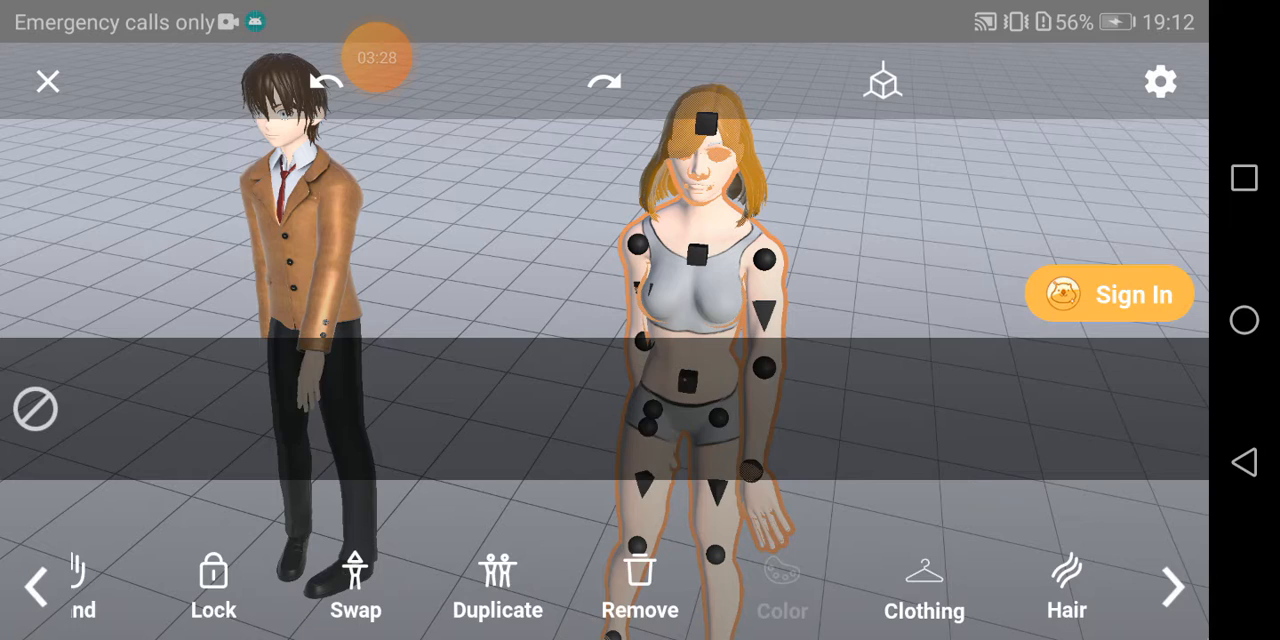
# - Change the woman's skin to a warmer tone and bring up the Props library
pyautogui.click(784, 584)
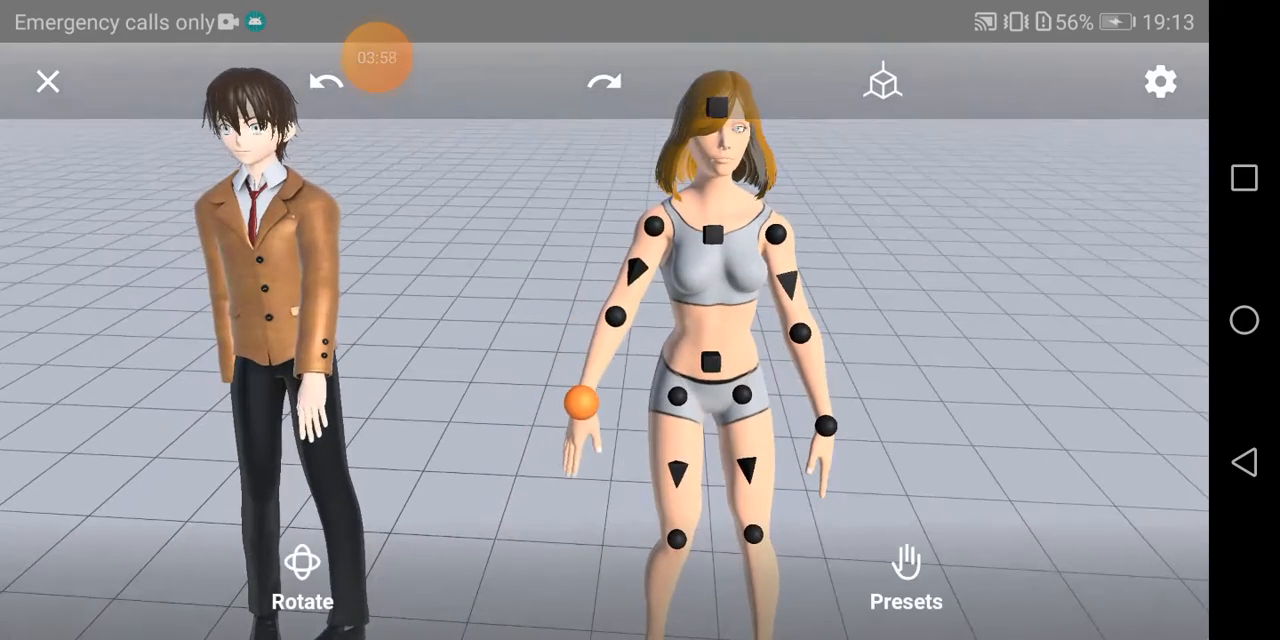
pyautogui.moveTo(580, 400); pyautogui.dragTo(884, 404)
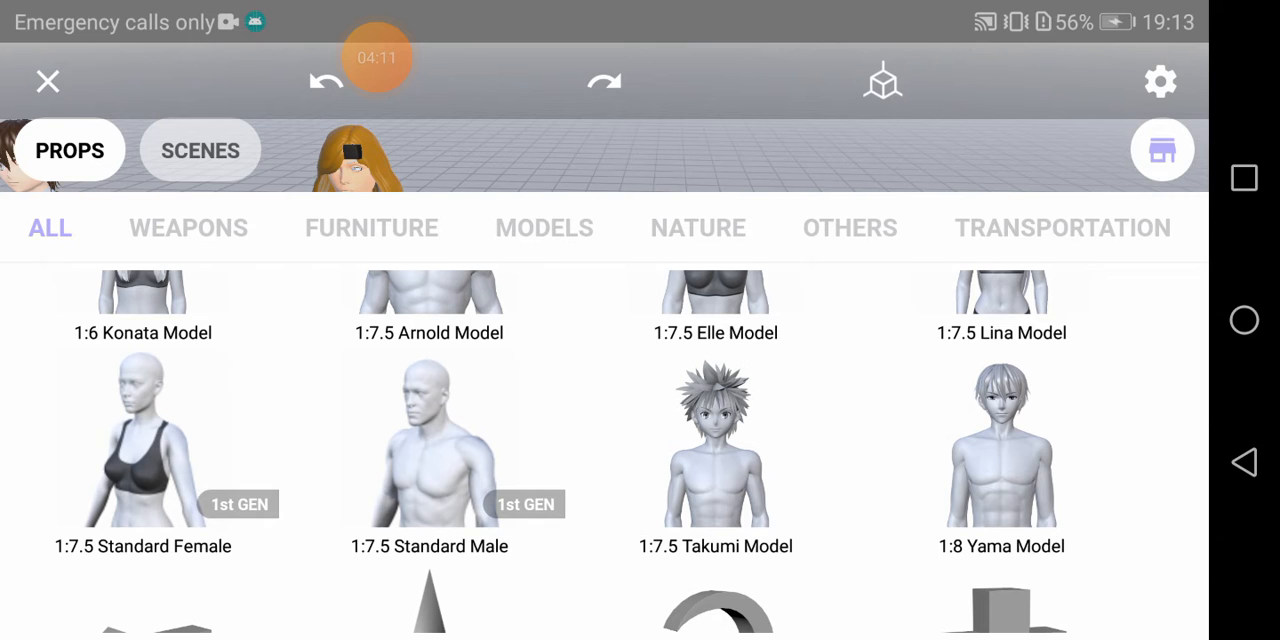
# - Scroll the Props list and insert the 1:7.5 Standard Female into the scene
pyautogui.scroll(-3)
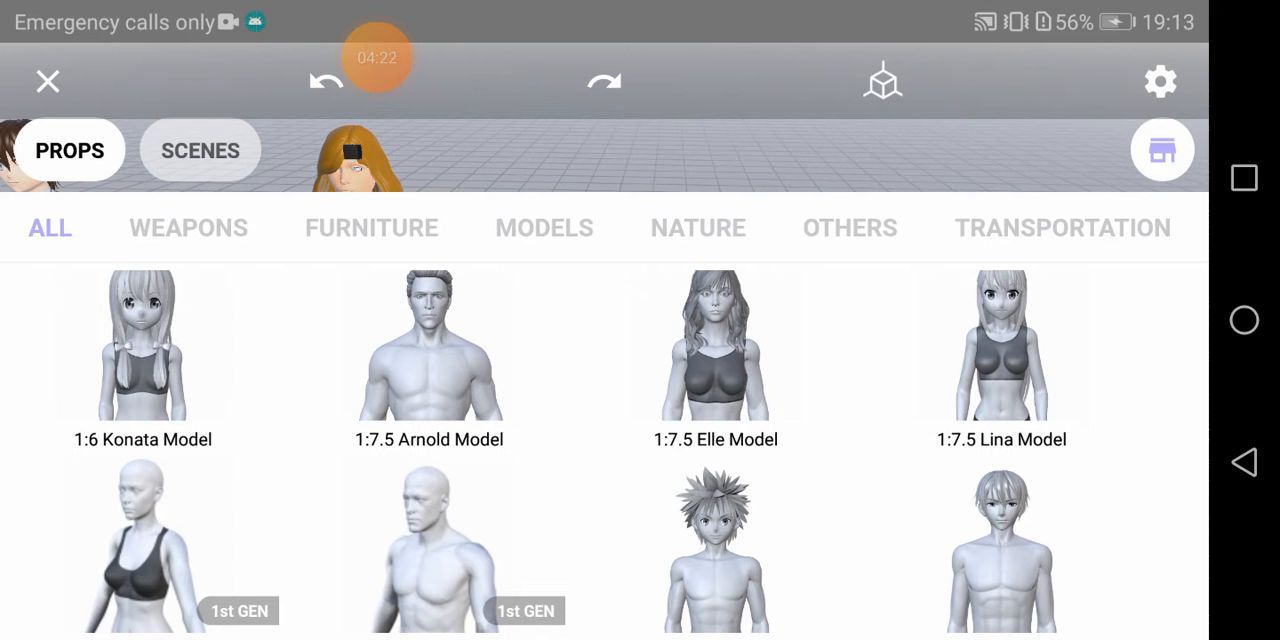
pyautogui.scroll(-3)
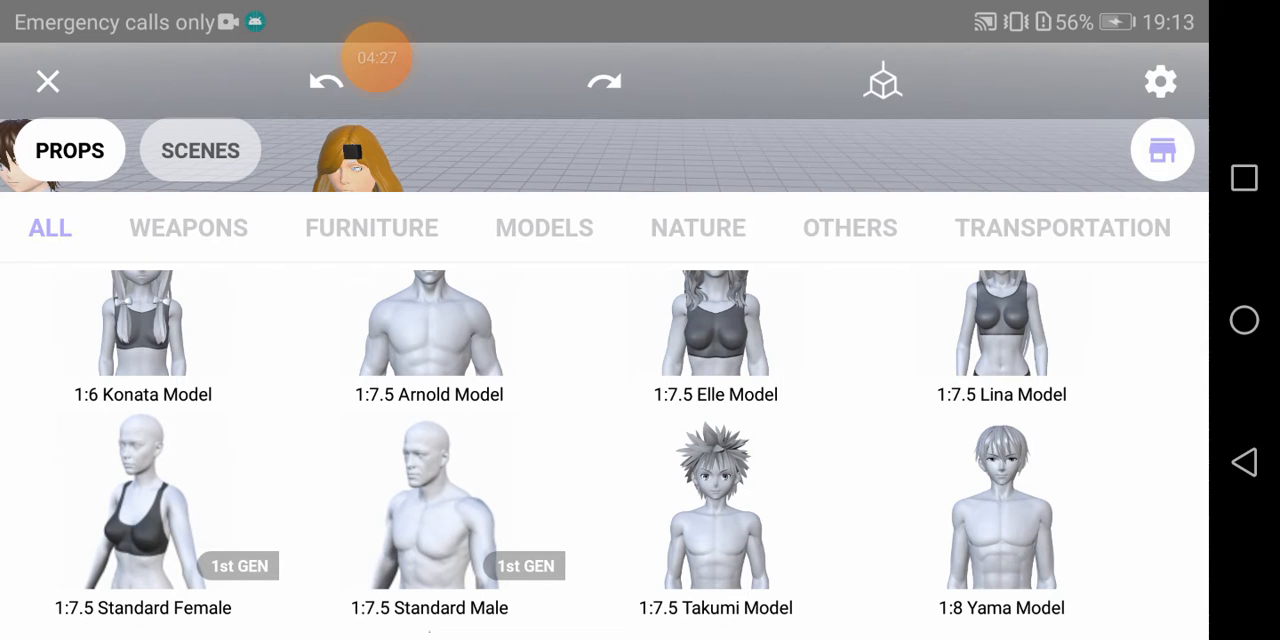
pyautogui.scroll(-3)
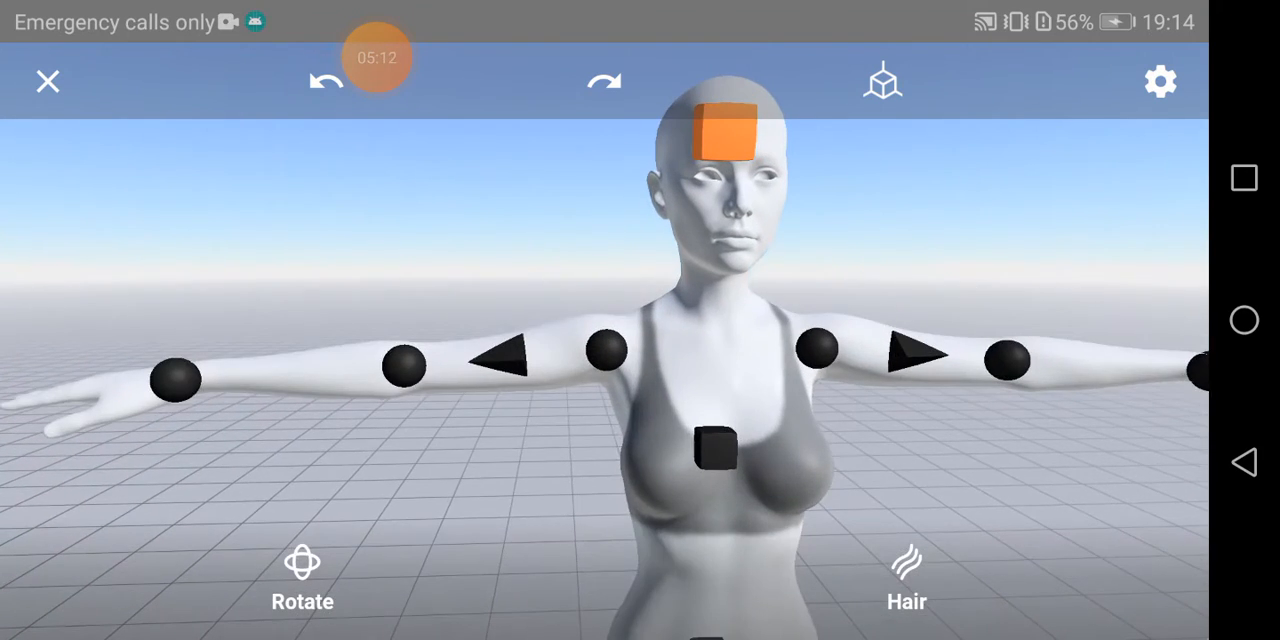
# - Browse the Style thumbnails and give the grey woman a shoulder-length cut with bangs
pyautogui.click(904, 576)
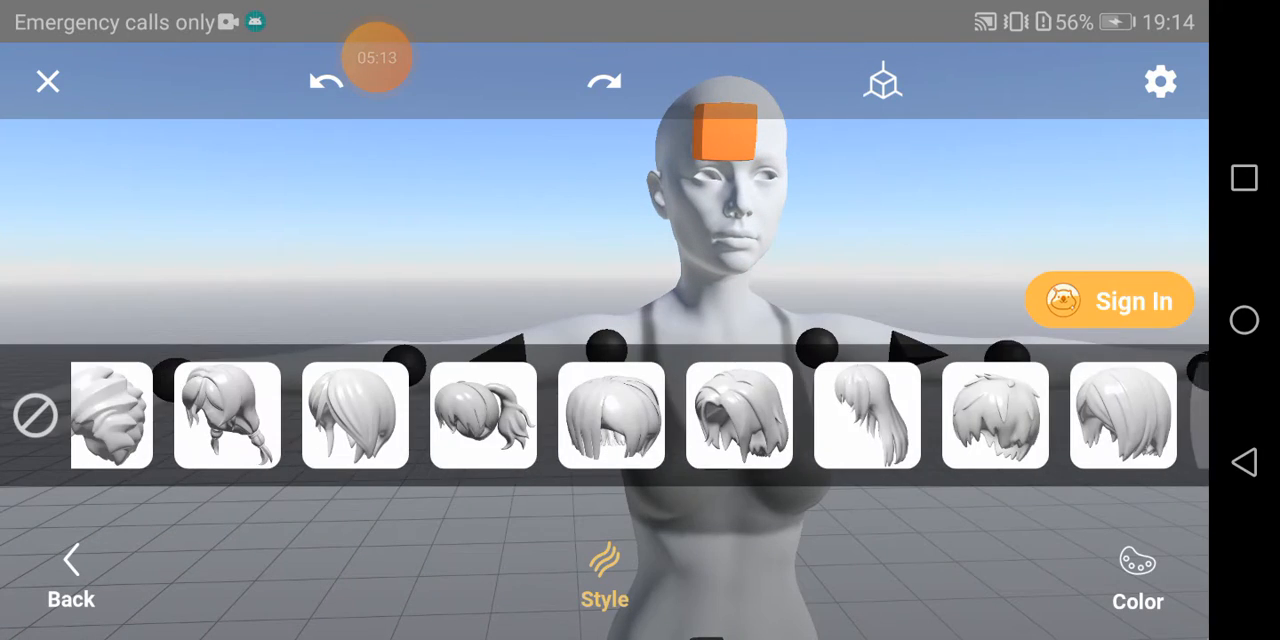
pyautogui.hscroll(-3)
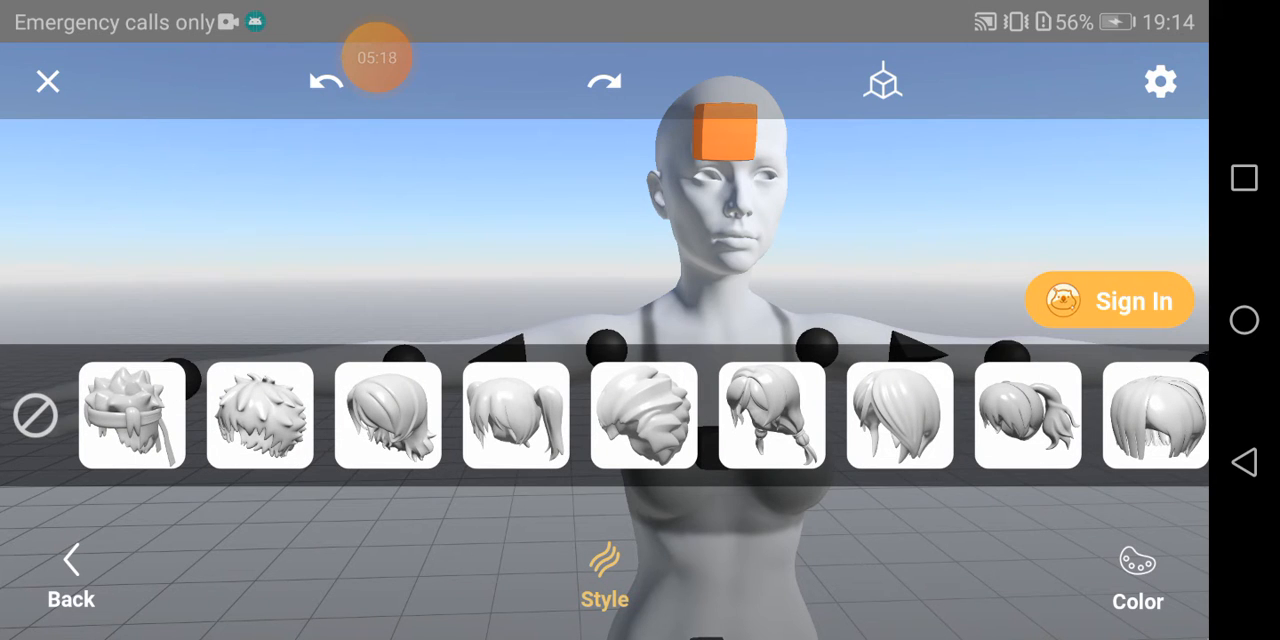
pyautogui.hscroll(-3)
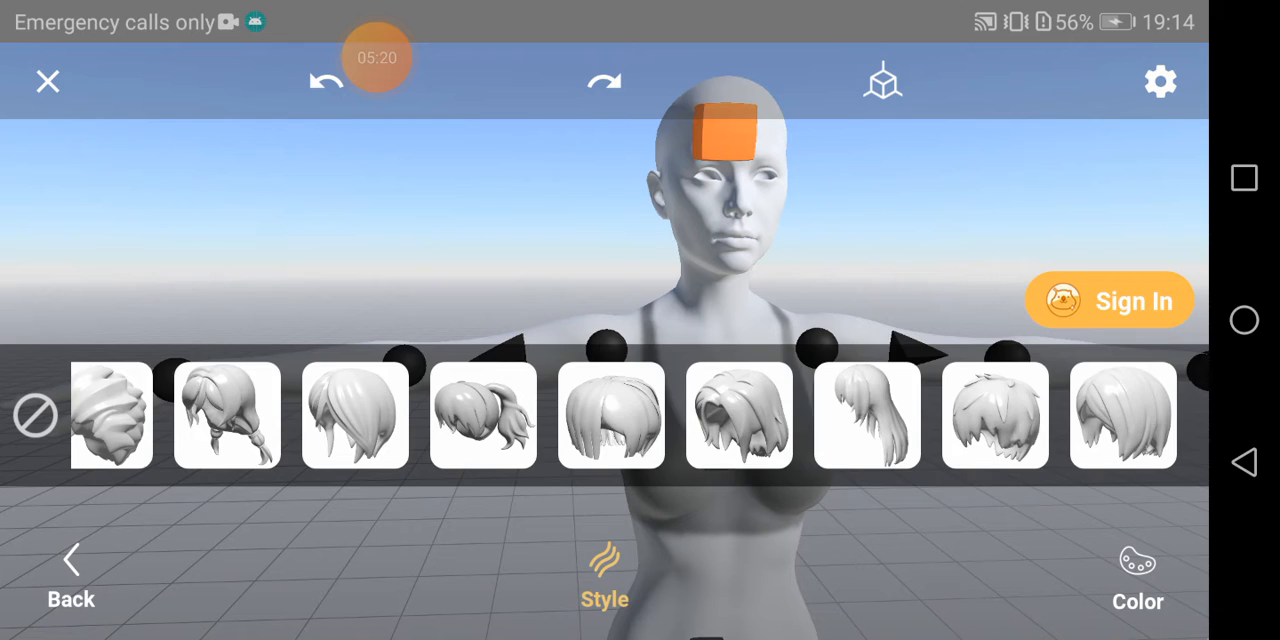
pyautogui.hscroll(-3)
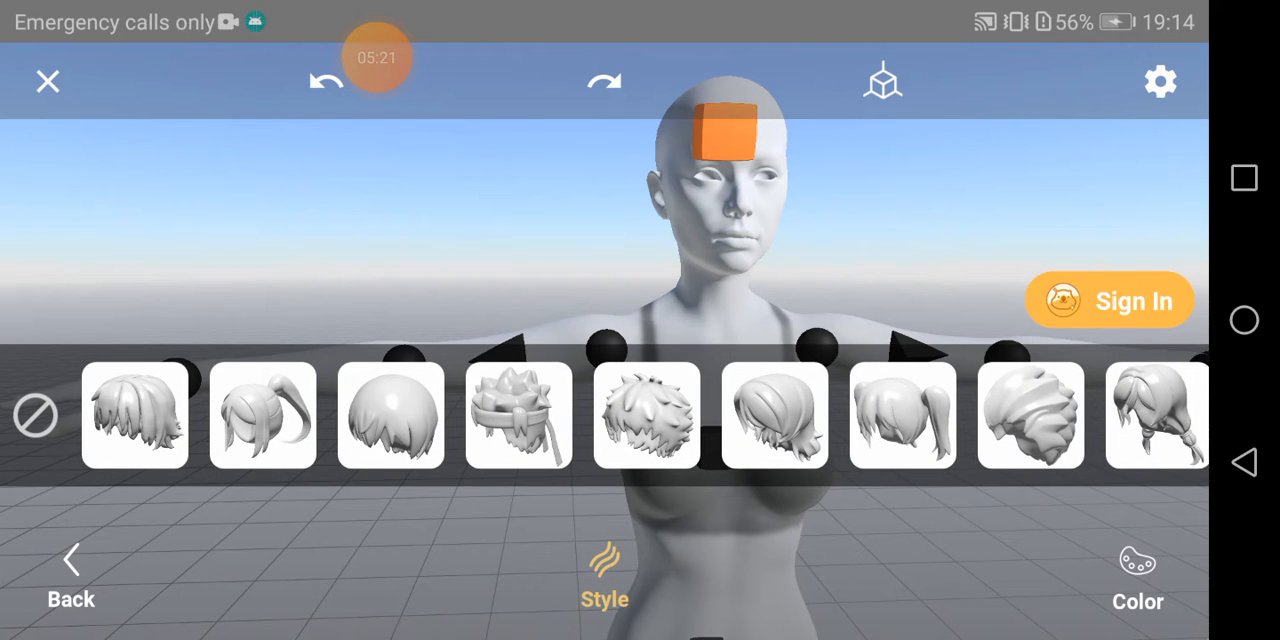
pyautogui.hscroll(-3)
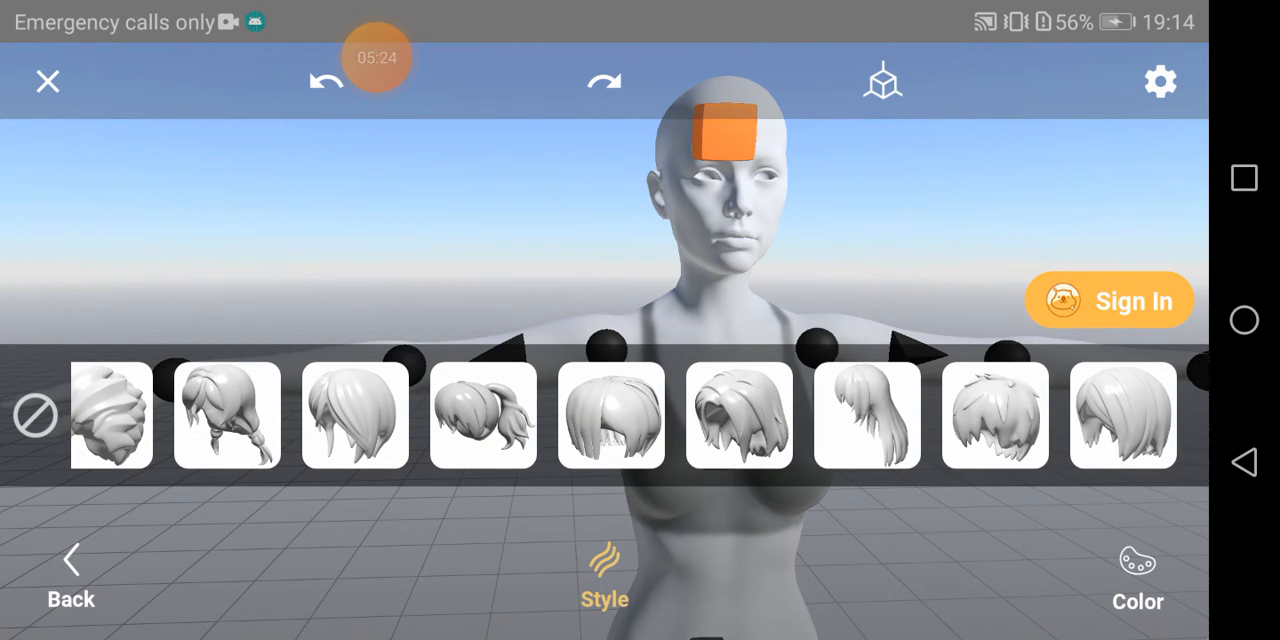
pyautogui.hscroll(-3)
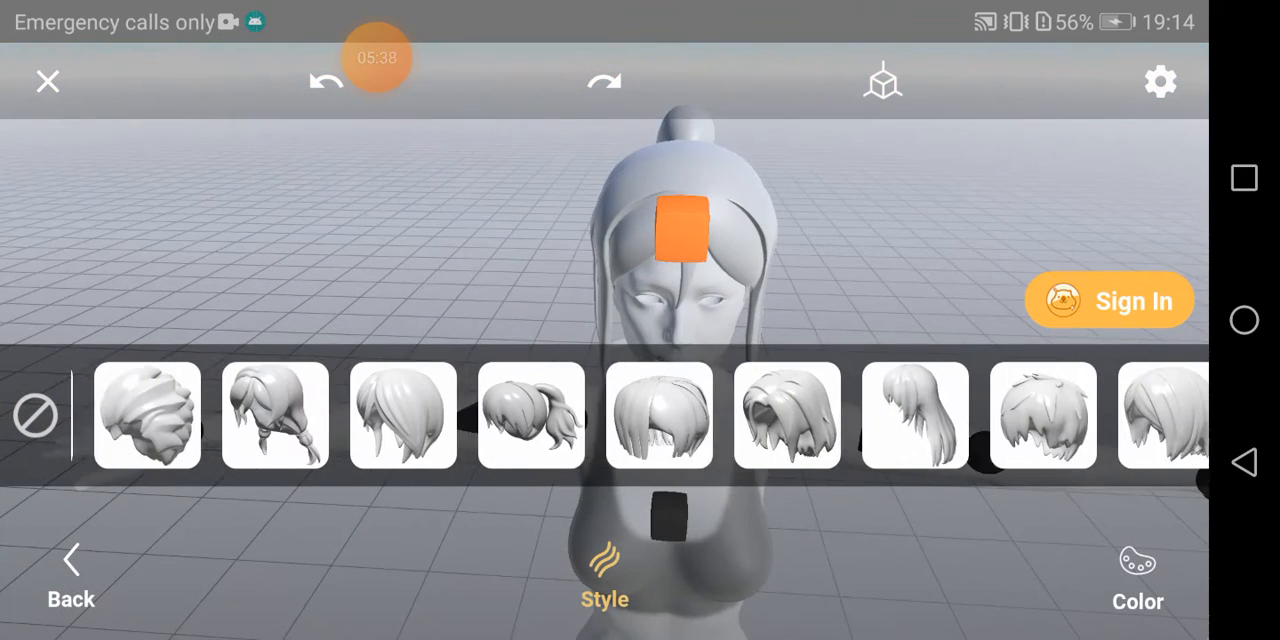
pyautogui.hscroll(-3)
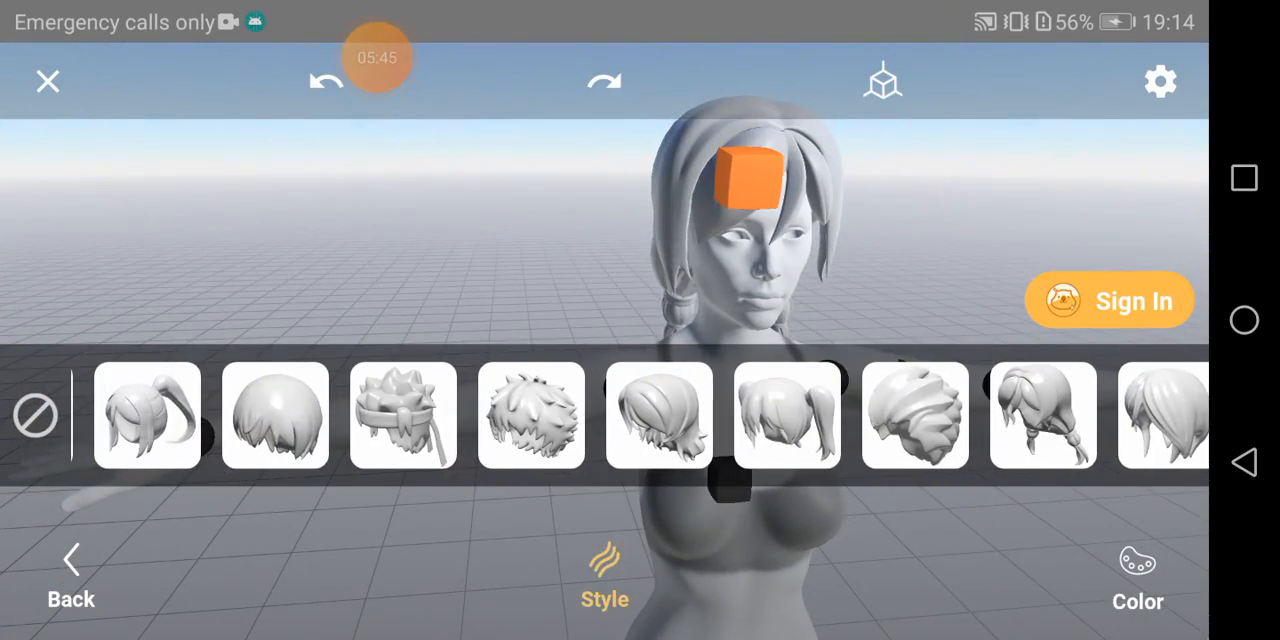
# - Try hairstyles on the grey woman and settle on a tied-back ponytail
pyautogui.click(786, 416)
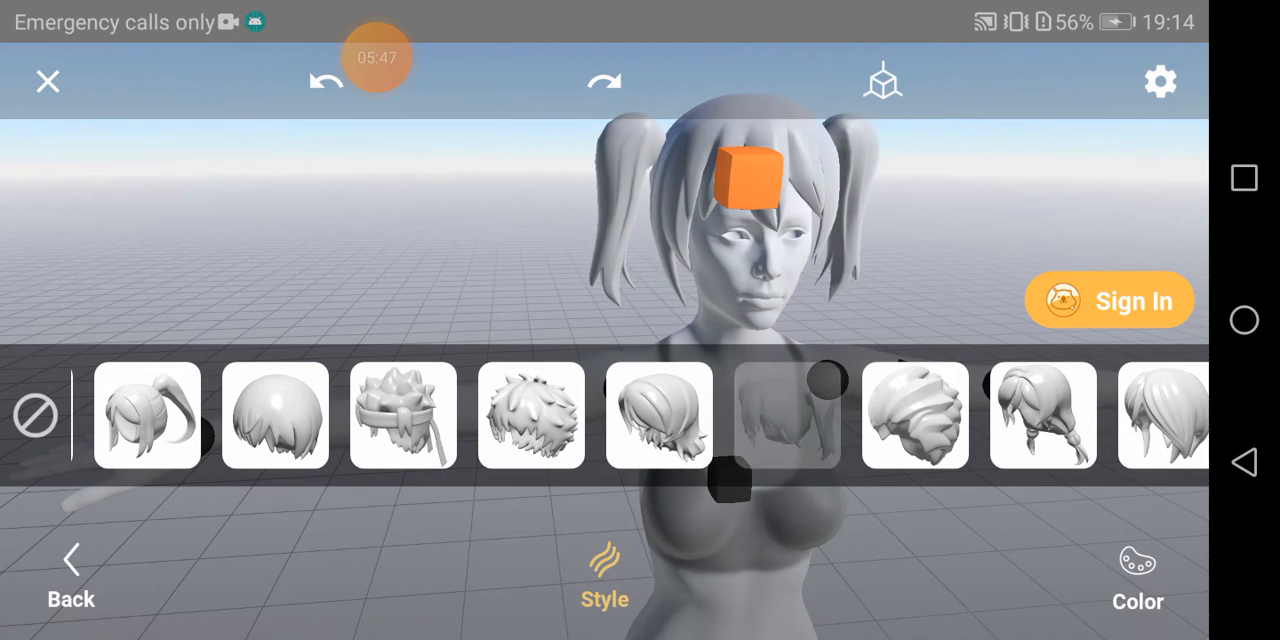
pyautogui.click(788, 416)
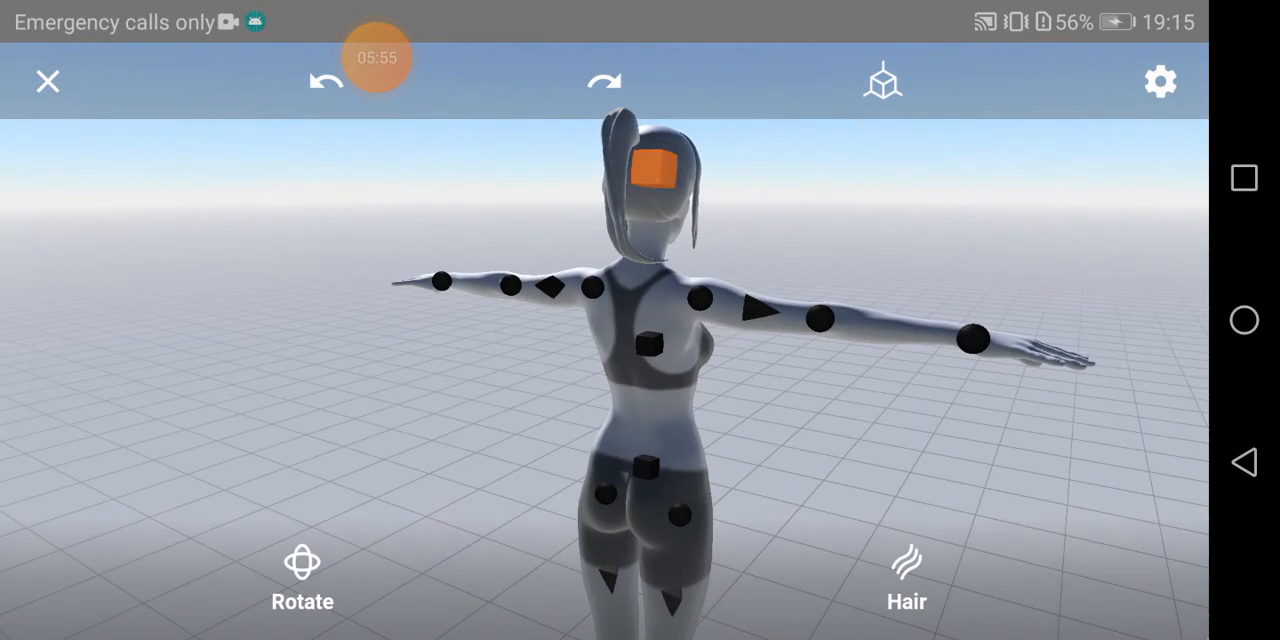
pyautogui.click(1136, 576)
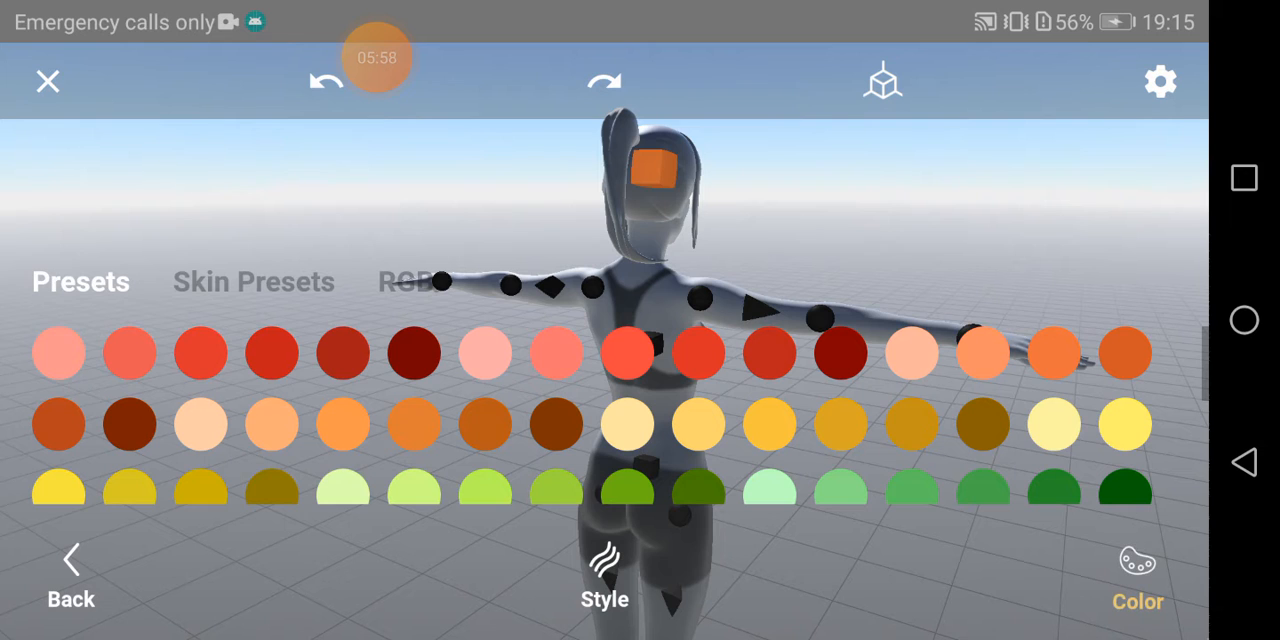
pyautogui.click(70, 576)
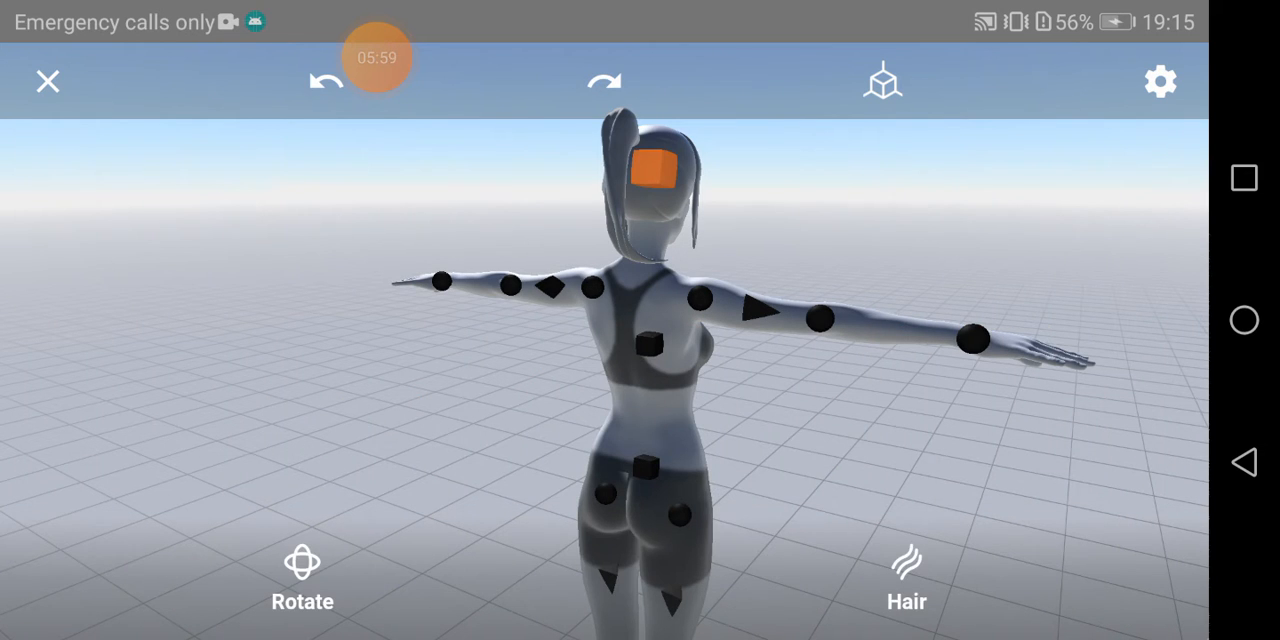
# - Colour her ponytail reddish brown from the colour presets
pyautogui.click(1138, 576)
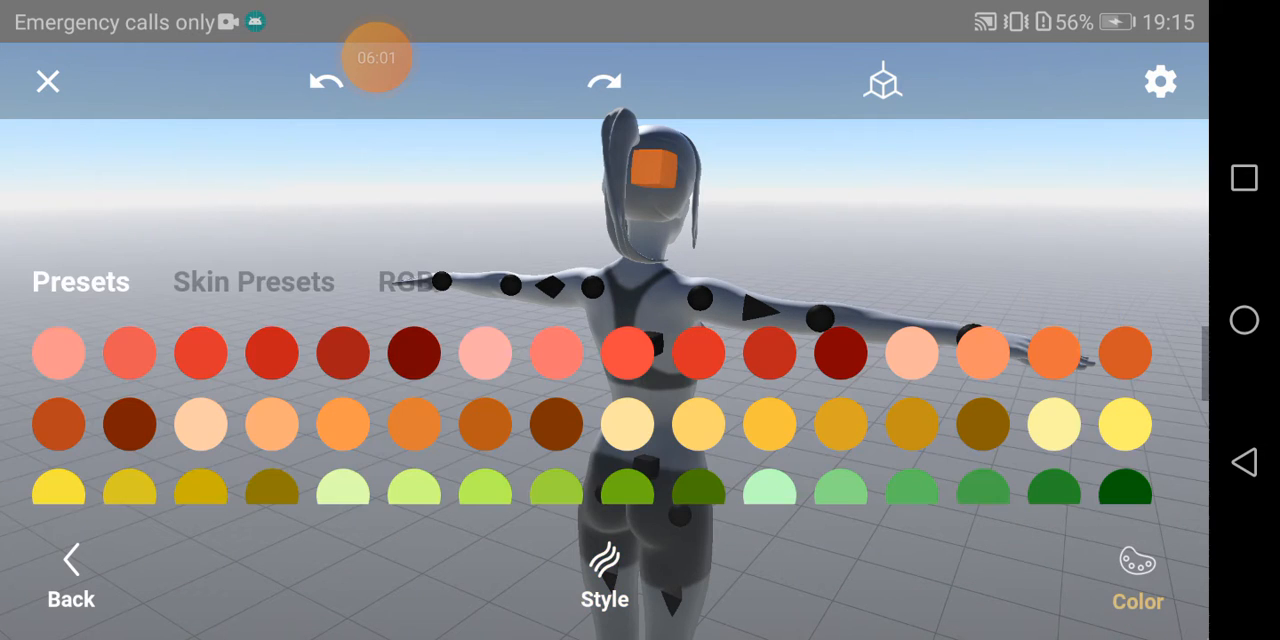
pyautogui.click(252, 280)
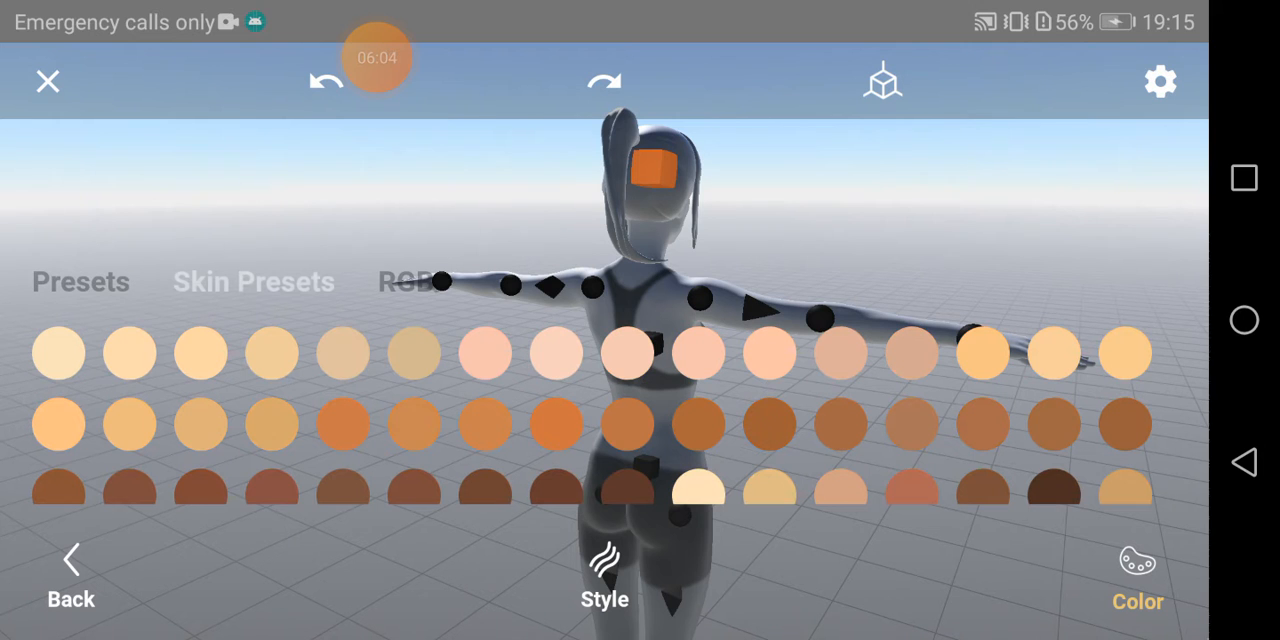
pyautogui.click(252, 282)
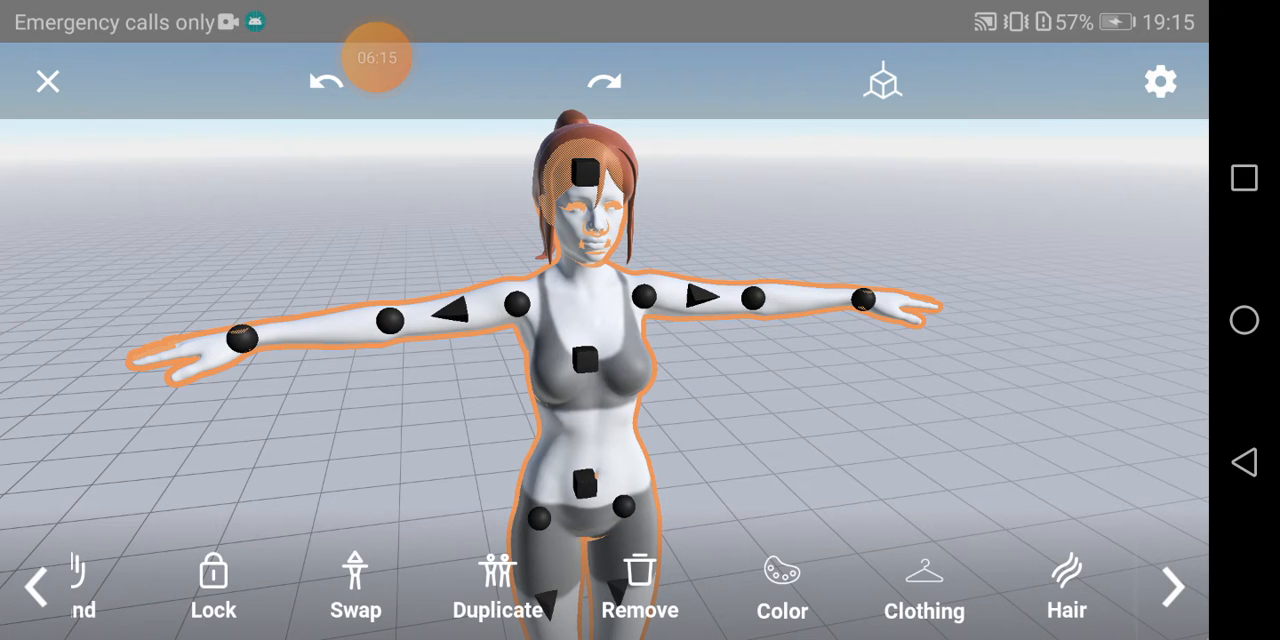
# - Give the red-haired woman a light flesh skin tone and zoom out to the full scene
pyautogui.click(782, 584)
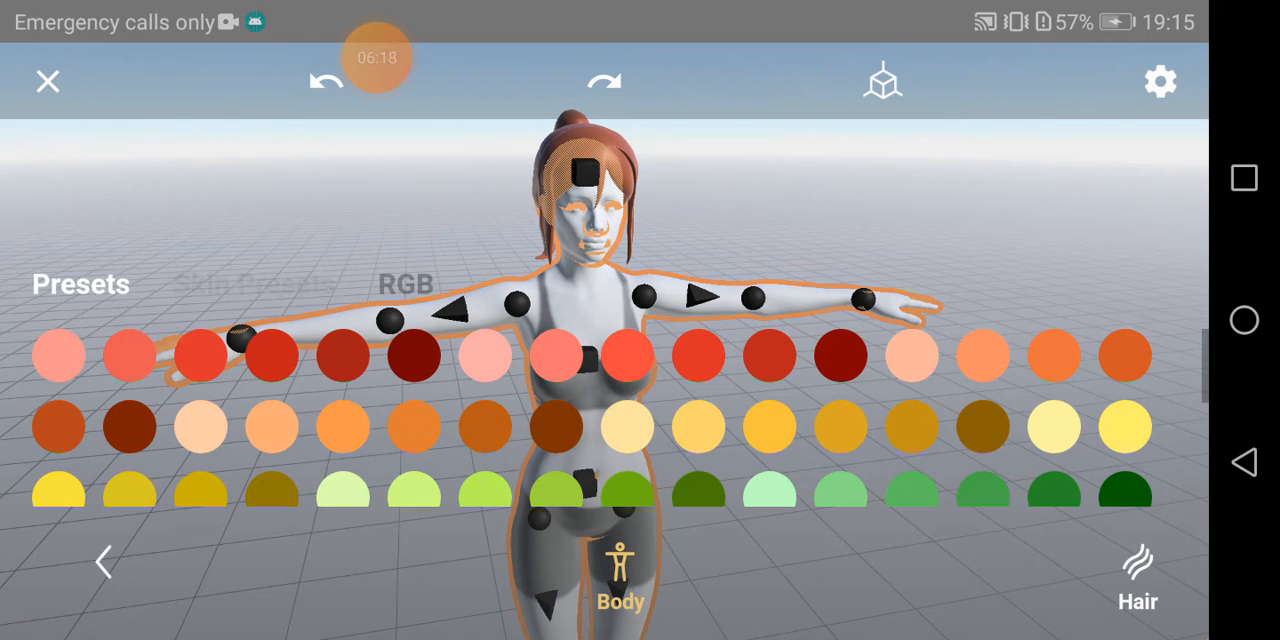
pyautogui.click(252, 284)
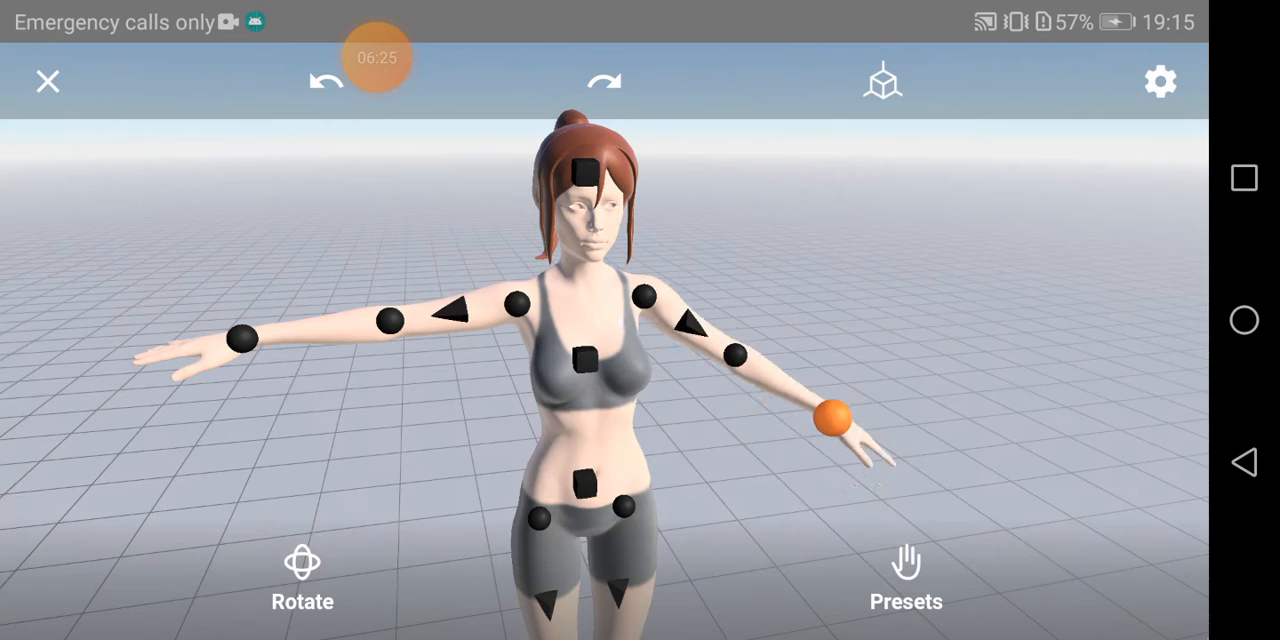
pyautogui.moveTo(832, 416); pyautogui.dragTo(428, 552)
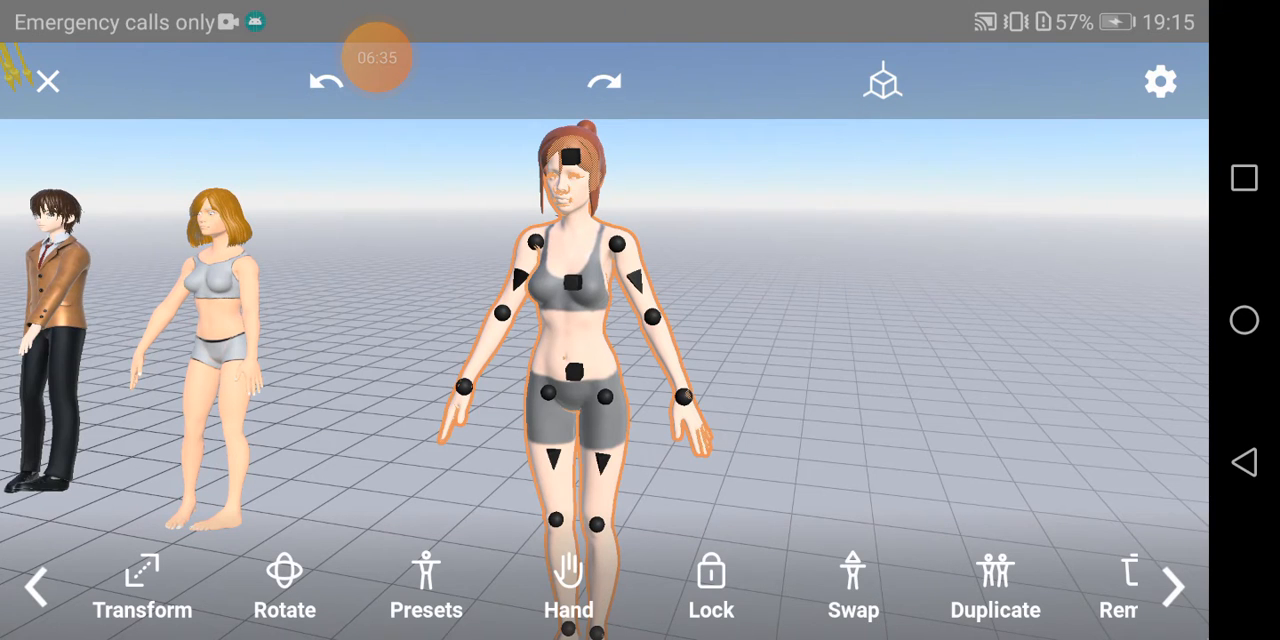
# - Browse the ready-made pose Presets for the red-haired woman
pyautogui.click(426, 584)
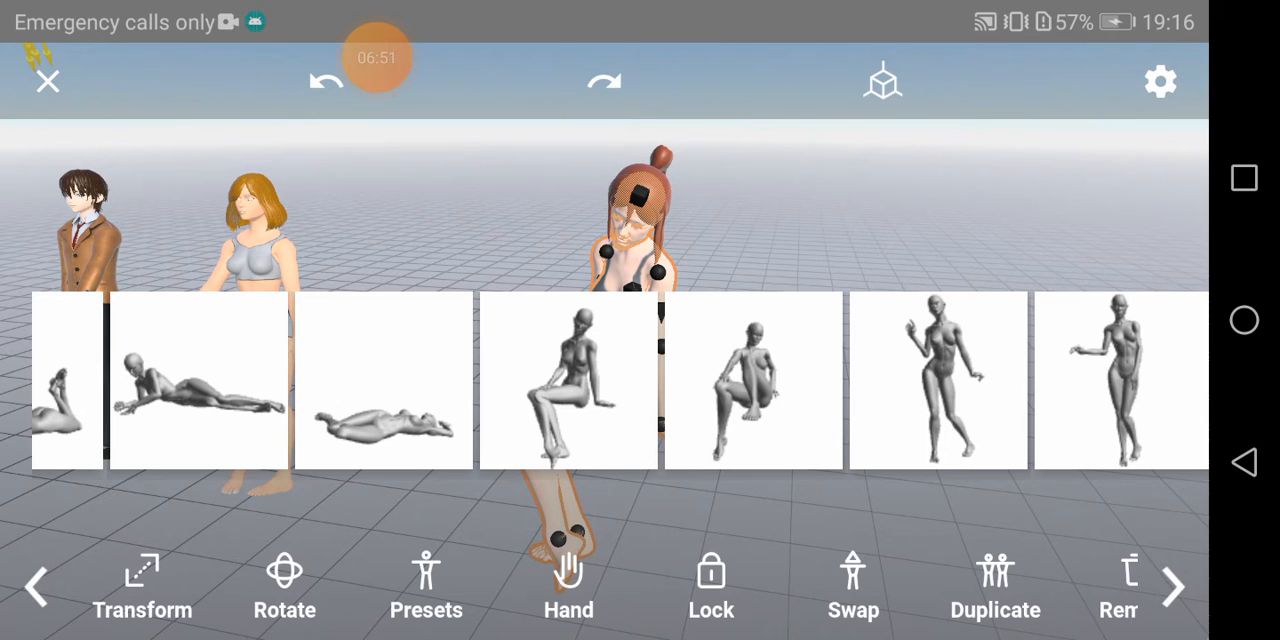
pyautogui.hscroll(3)
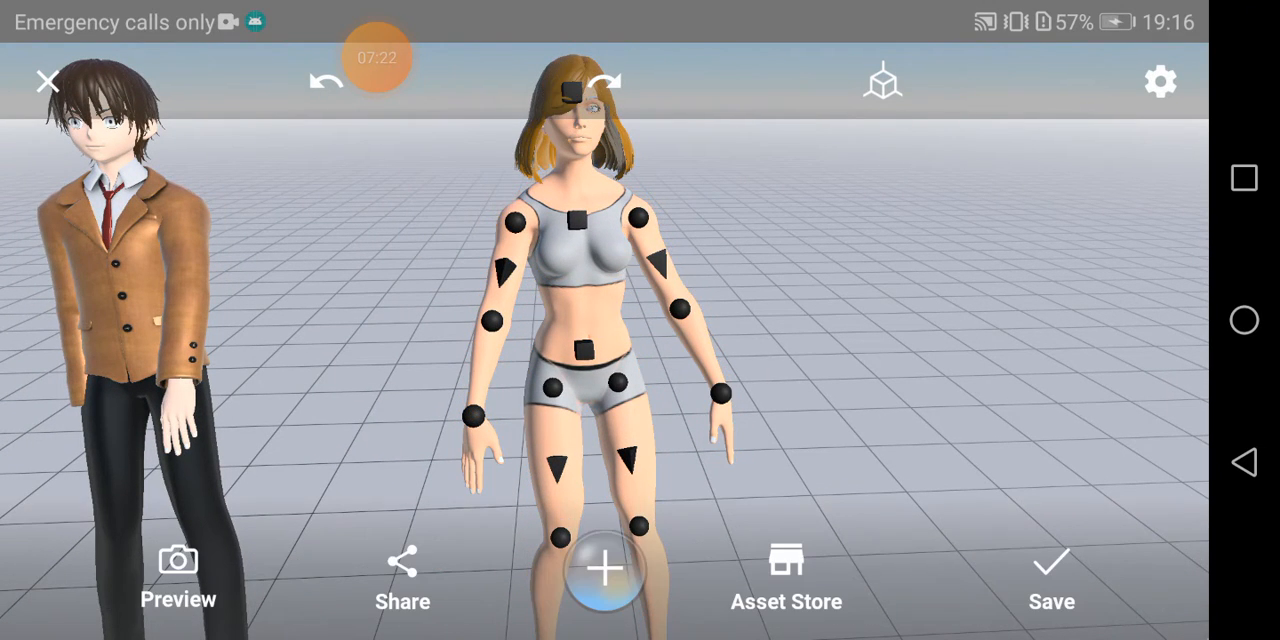
# - Browse the Props library down to the basic shapes and add a grey Cube near the blonde woman
pyautogui.click(786, 570)
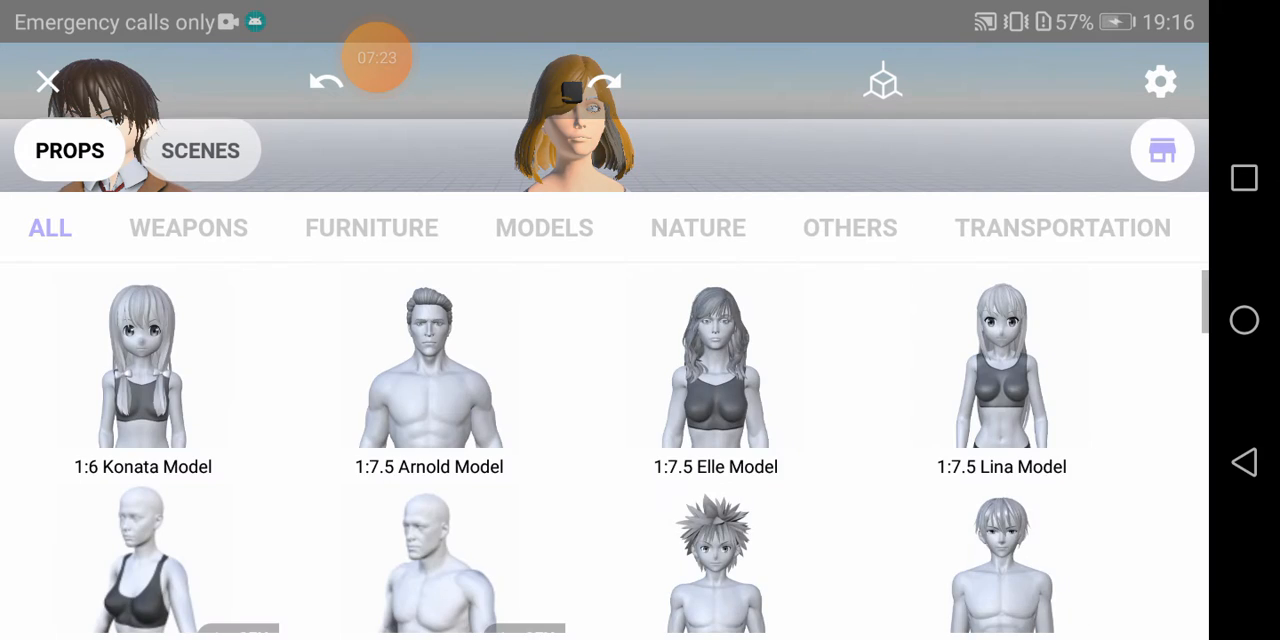
pyautogui.scroll(-3)
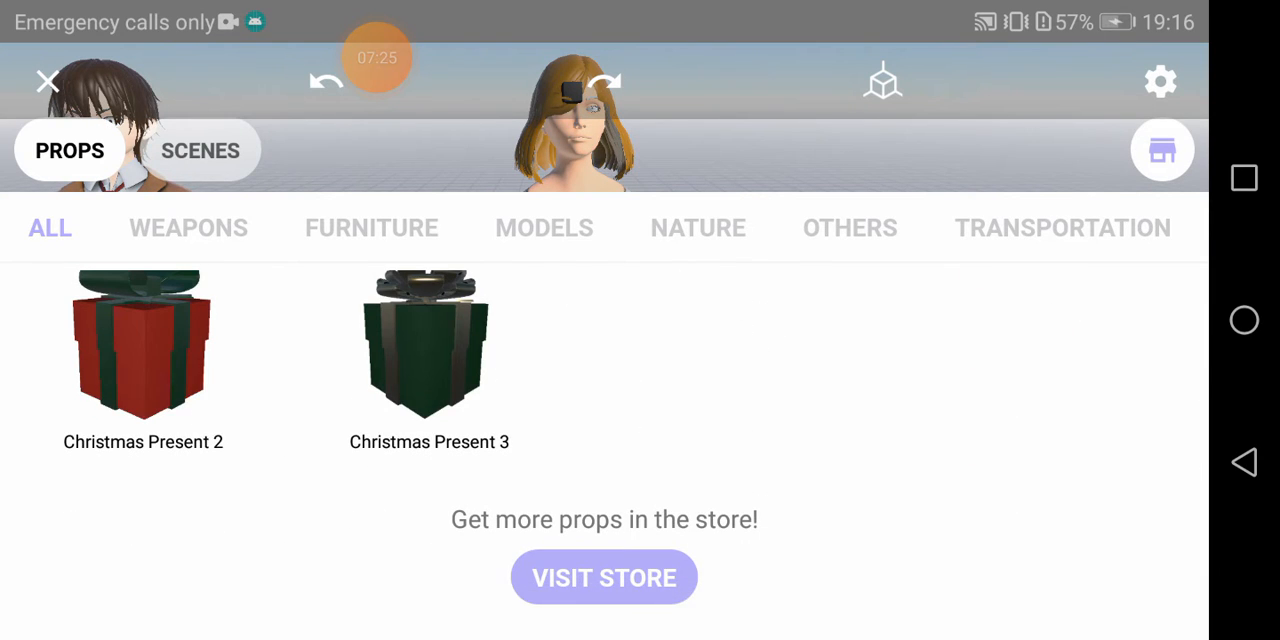
pyautogui.scroll(3)
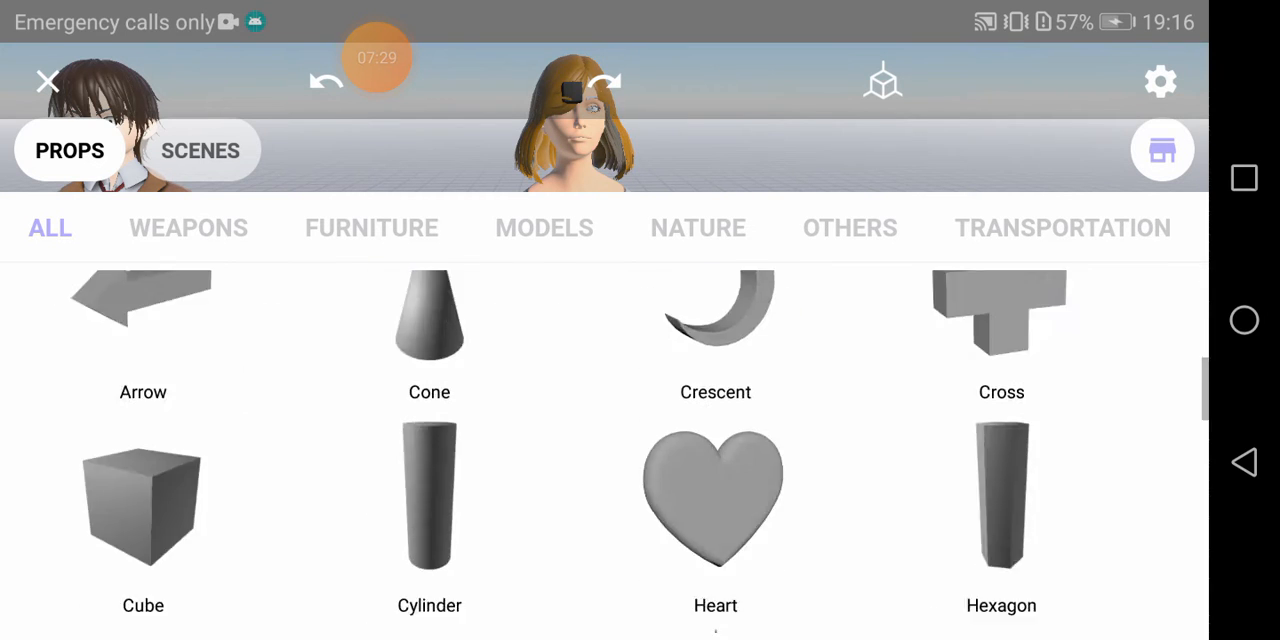
pyautogui.scroll(-3)
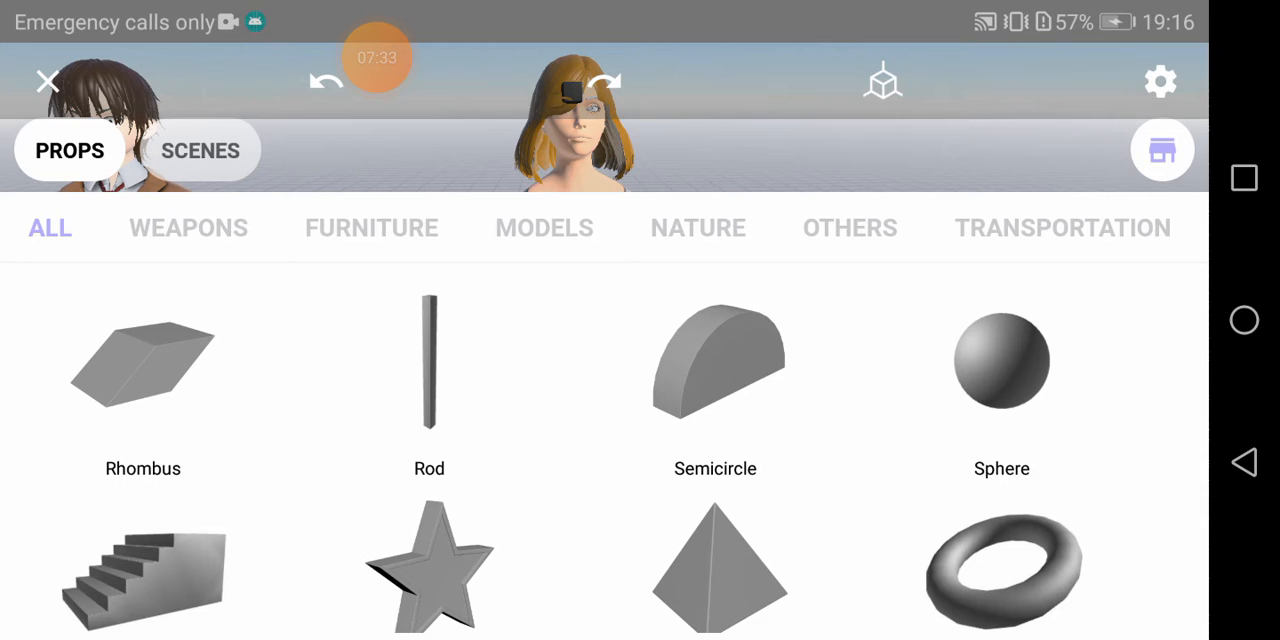
pyautogui.scroll(-3)
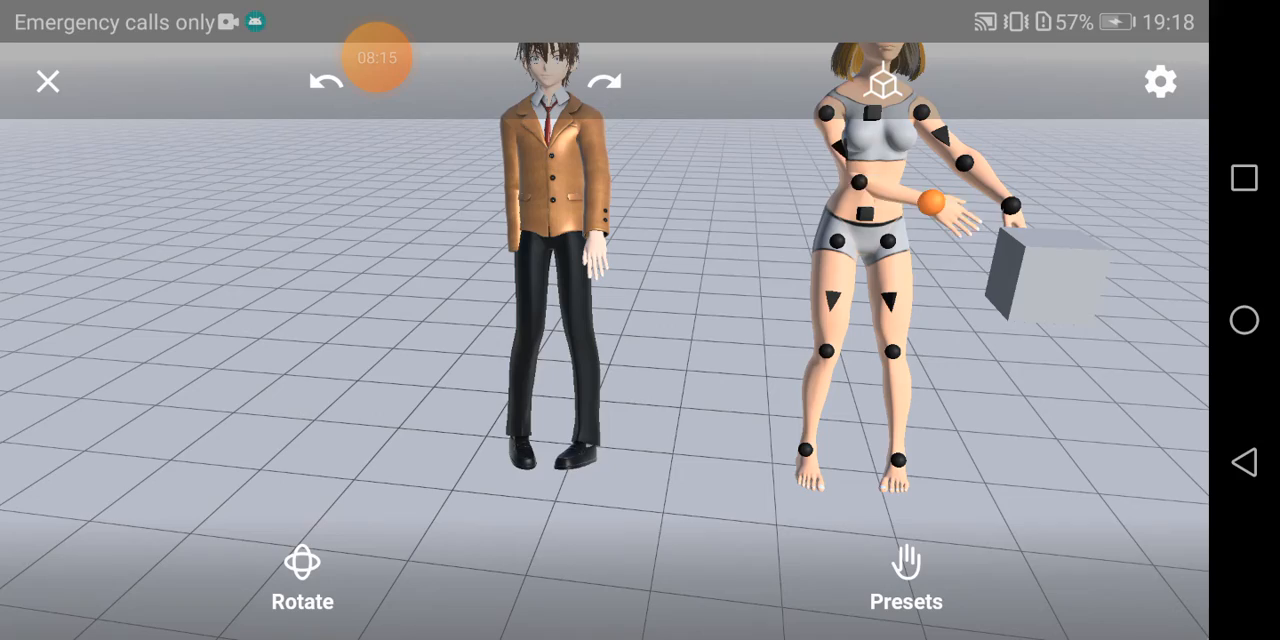
# - Zoom in on the blonde woman and drag her right wrist down to rest beside her hip
pyautogui.moveTo(936, 200); pyautogui.dragTo(910, 212)
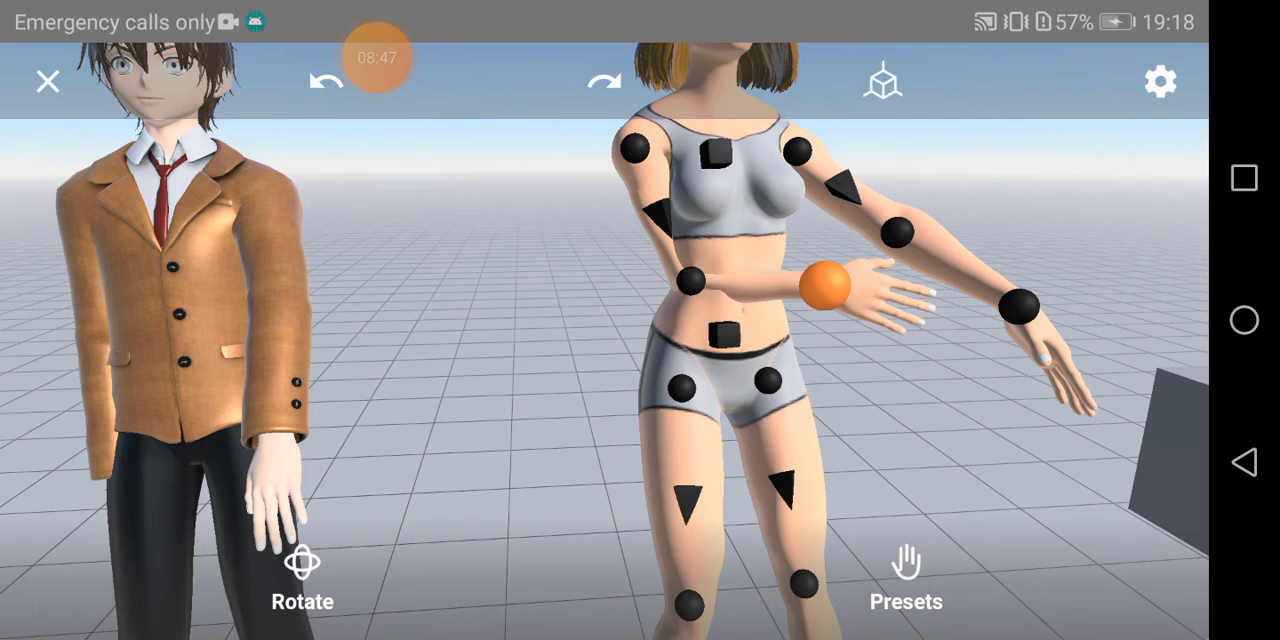
pyautogui.moveTo(826, 284); pyautogui.dragTo(816, 376)
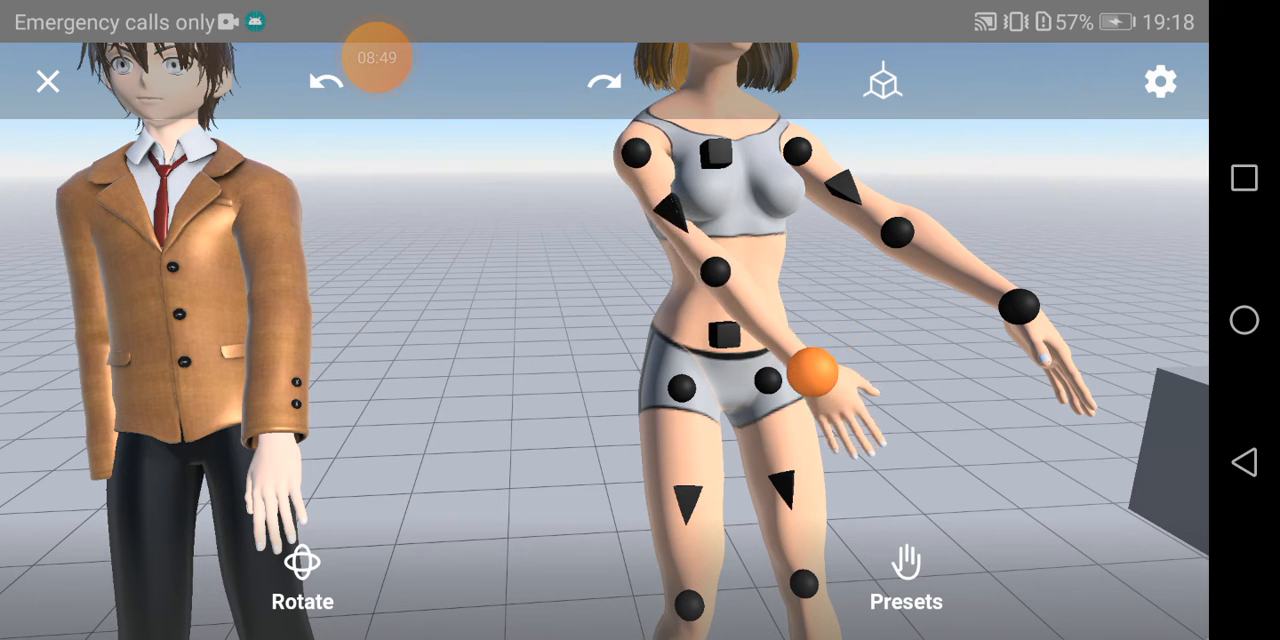
pyautogui.moveTo(816, 370); pyautogui.dragTo(844, 344)
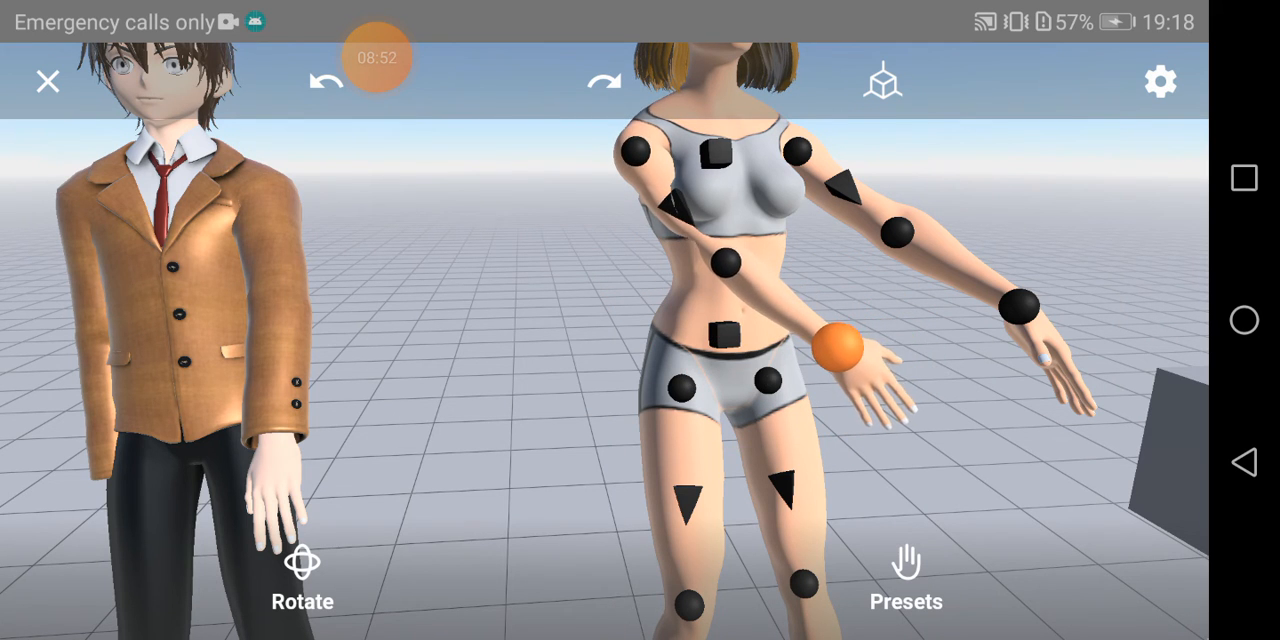